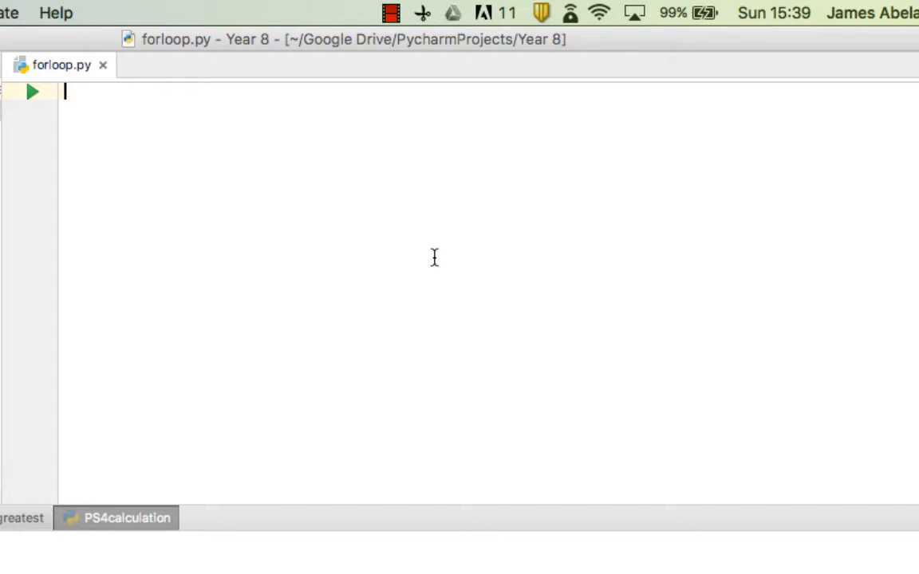
# Type the loop header 'for i in range(0,10)' on line 1 of forloop.py
pyautogui.write('for')
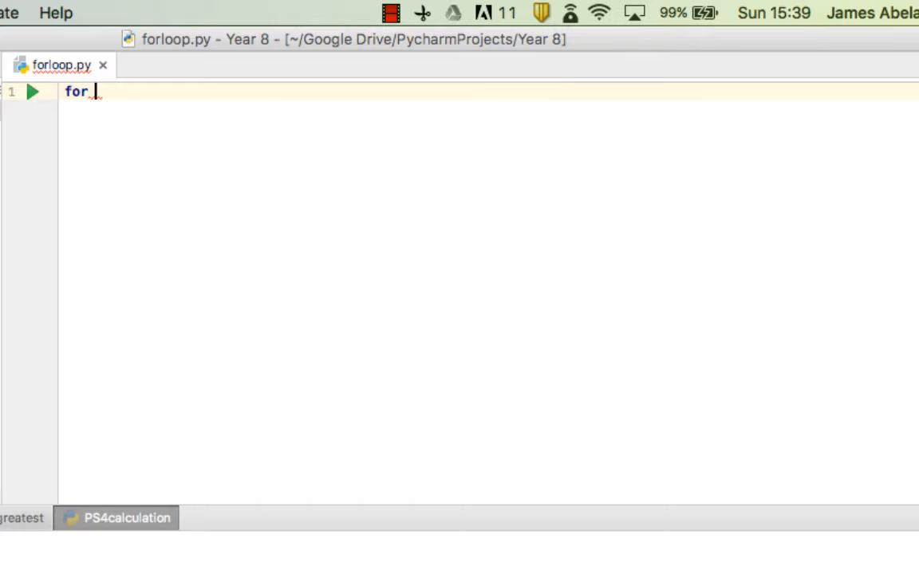
pyautogui.write('i')
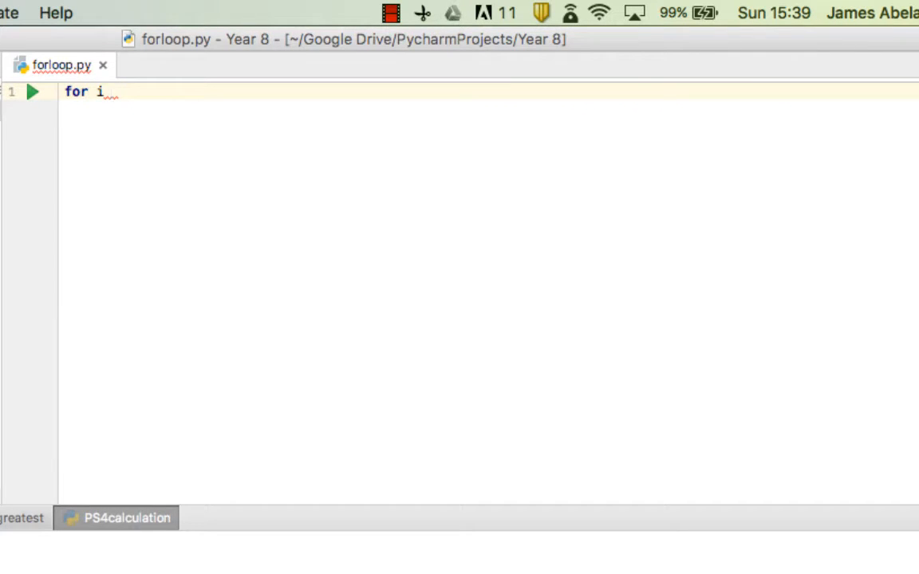
pyautogui.write('in range(')
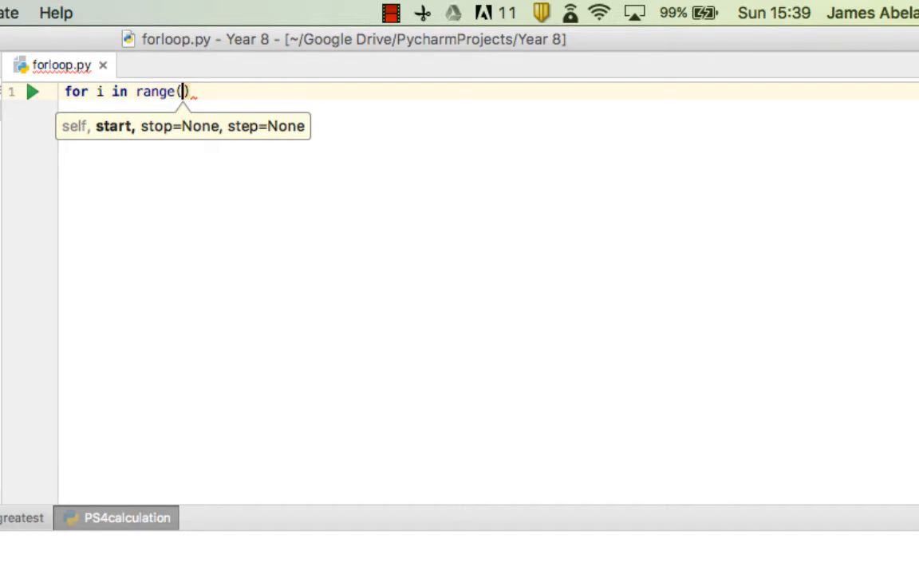
pyautogui.write('0,')
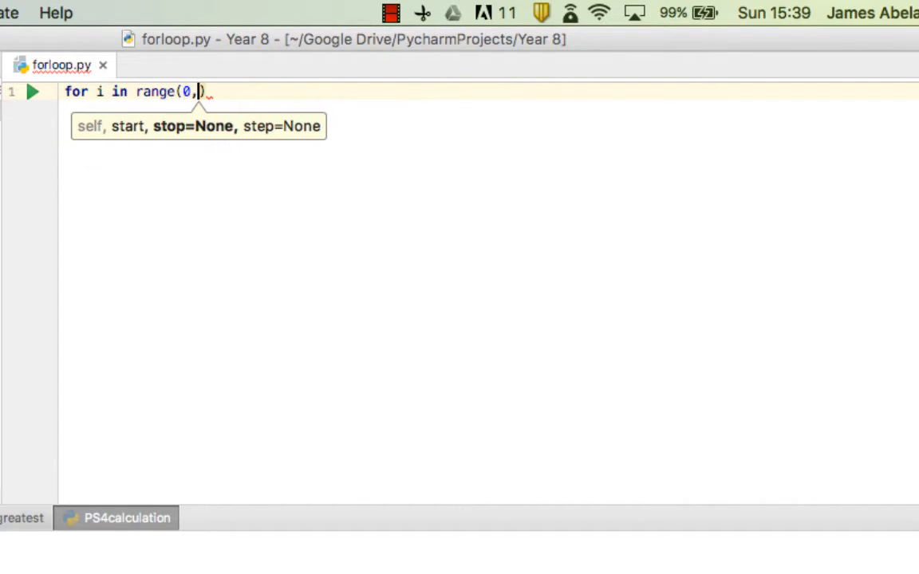
pyautogui.write('10')
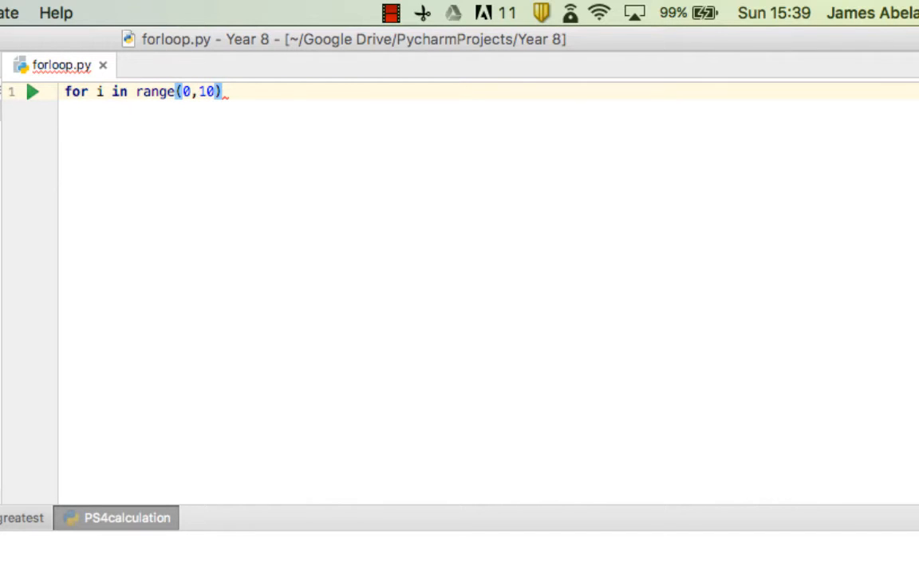
# Add an indented print(i) line under the header, then return to line 1's end
pyautogui.press('enter')
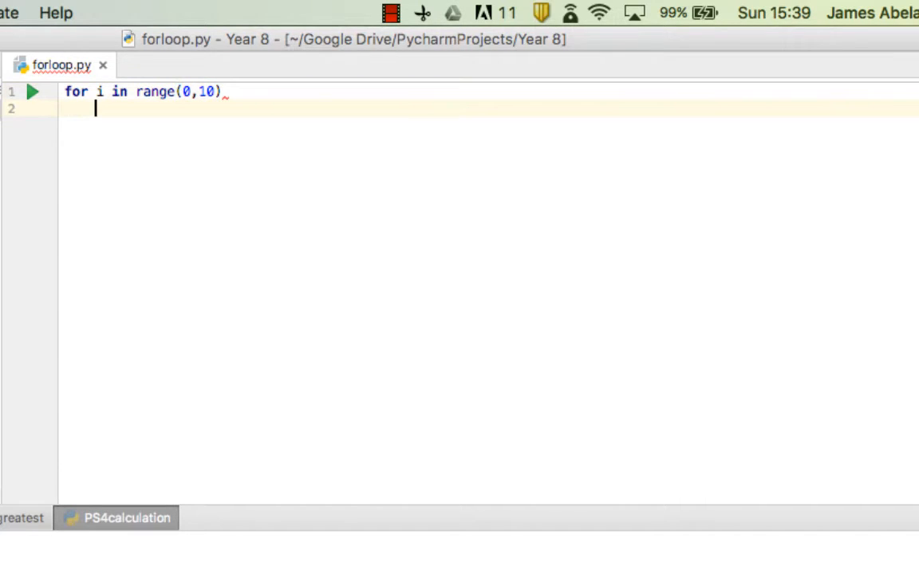
pyautogui.write('print')
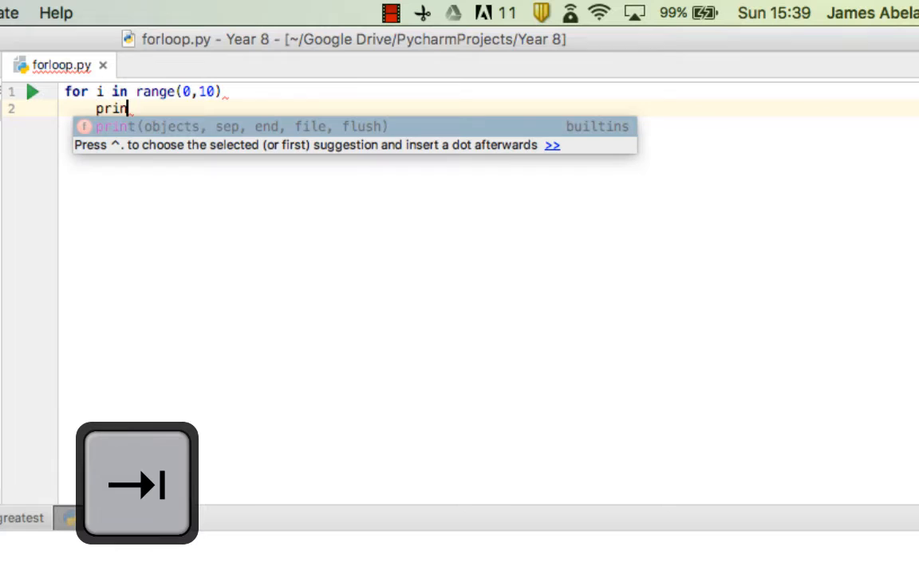
pyautogui.press('Tab')
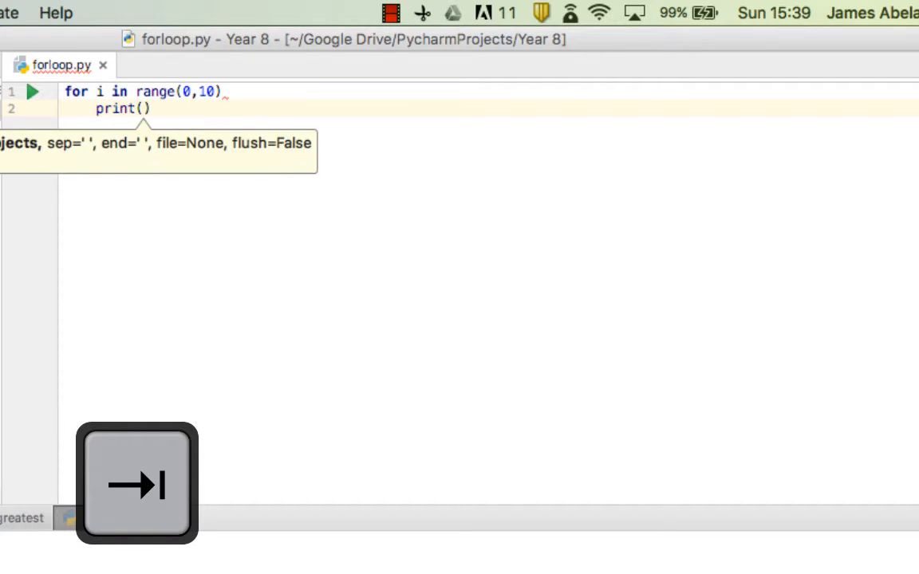
pyautogui.write('i')
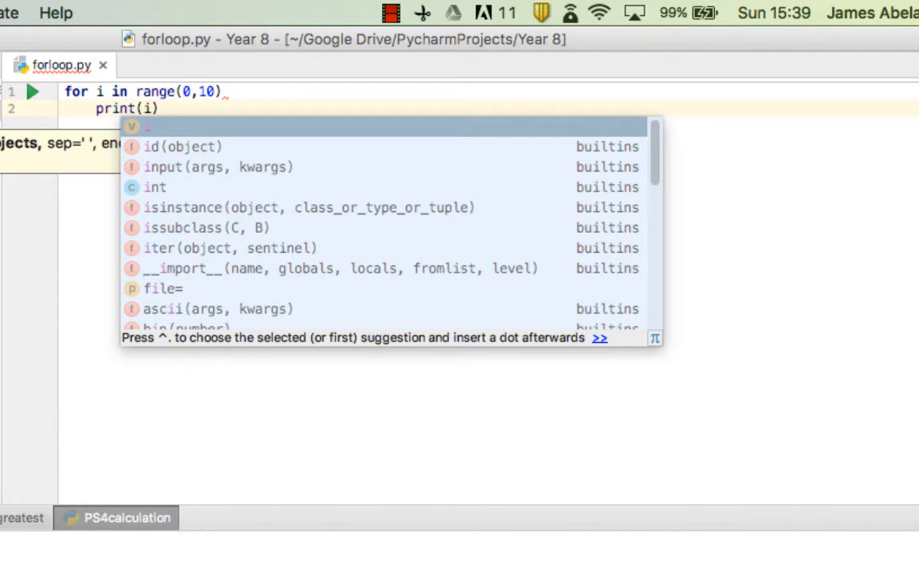
pyautogui.press('Escape')
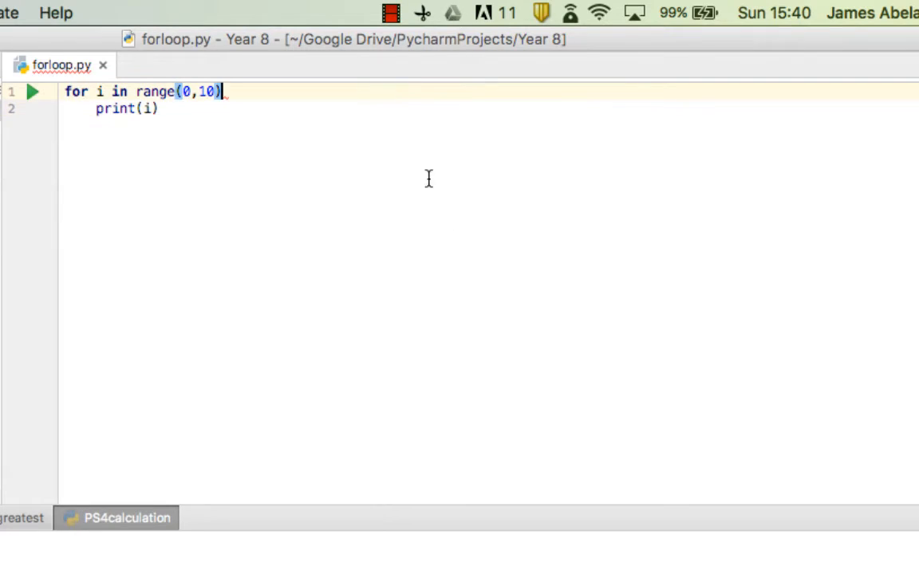
pyautogui.click(133, 108)
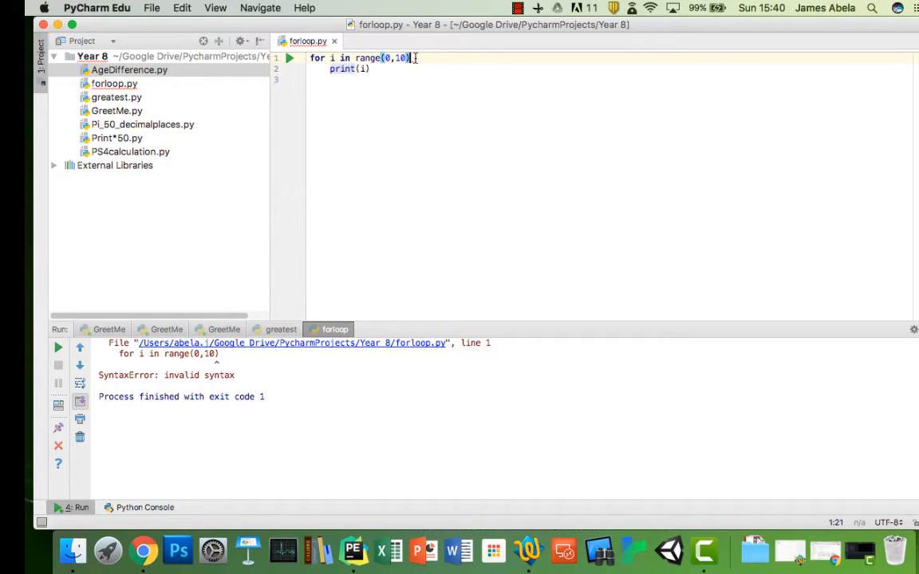
# Add the colon to the loop header and run forloop.py
pyautogui.write(':')
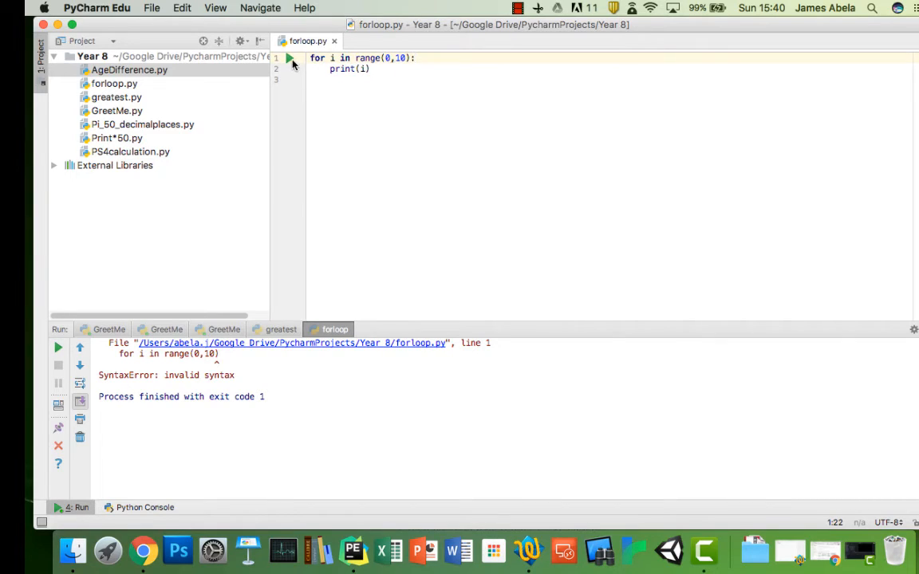
pyautogui.click(290, 57)
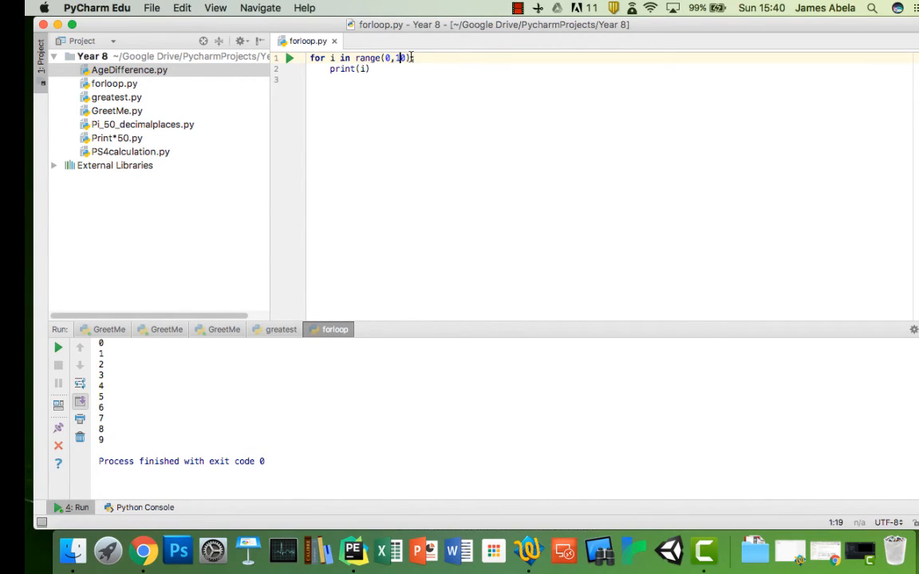
pyautogui.write('1')
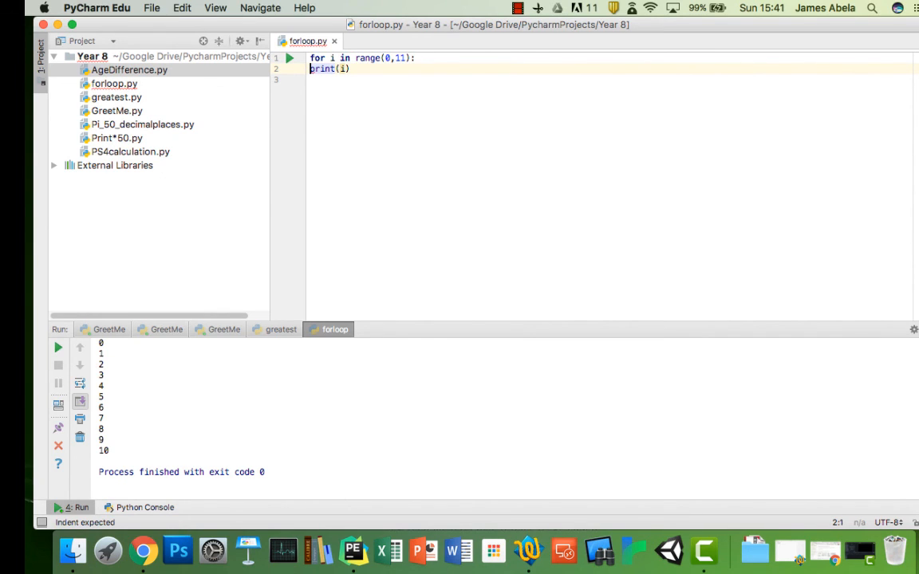
pyautogui.moveTo(292, 63)
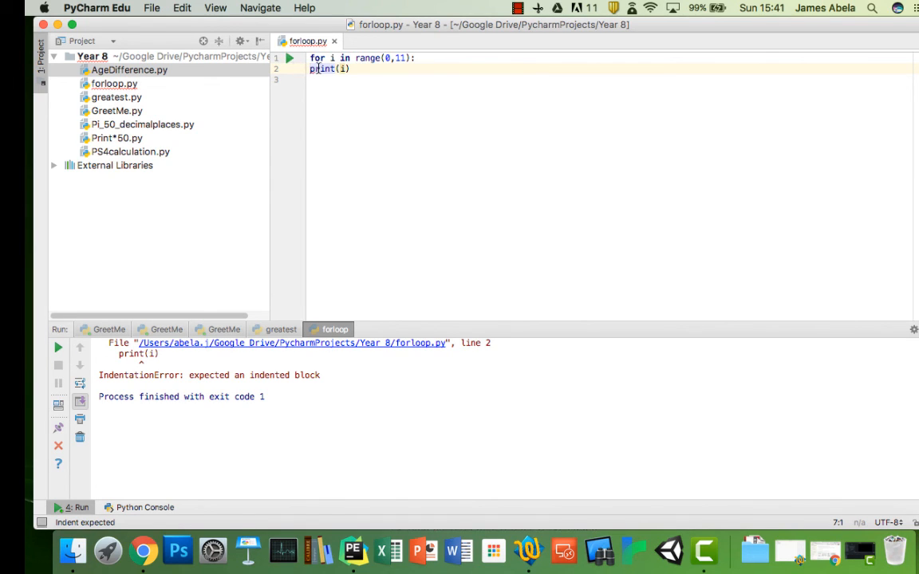
# Re-indent print(i) inside the loop
pyautogui.press('tab')
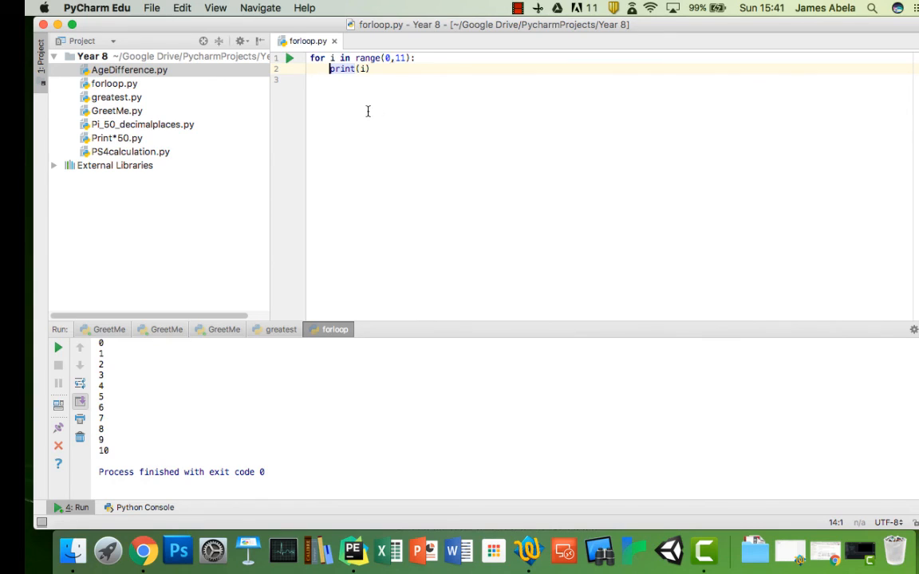
pyautogui.moveTo(377, 107)
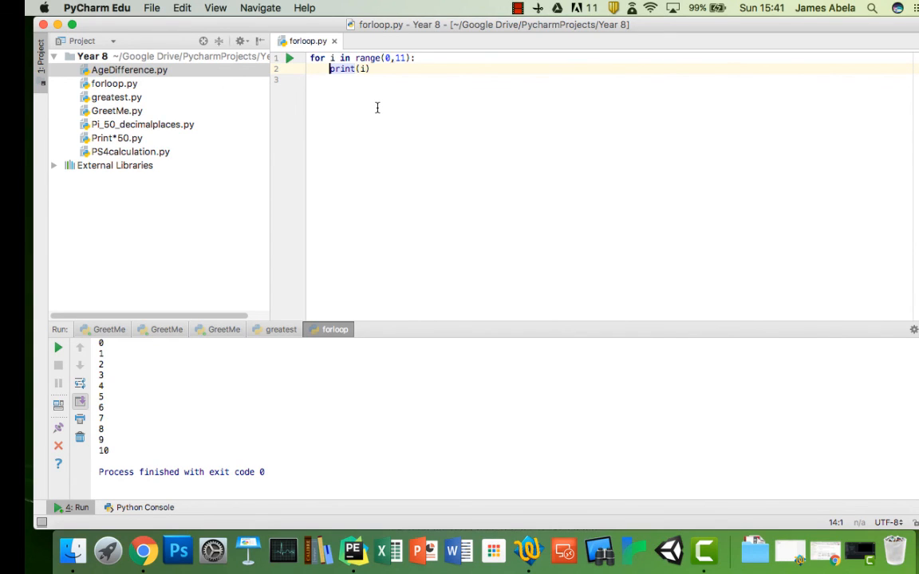